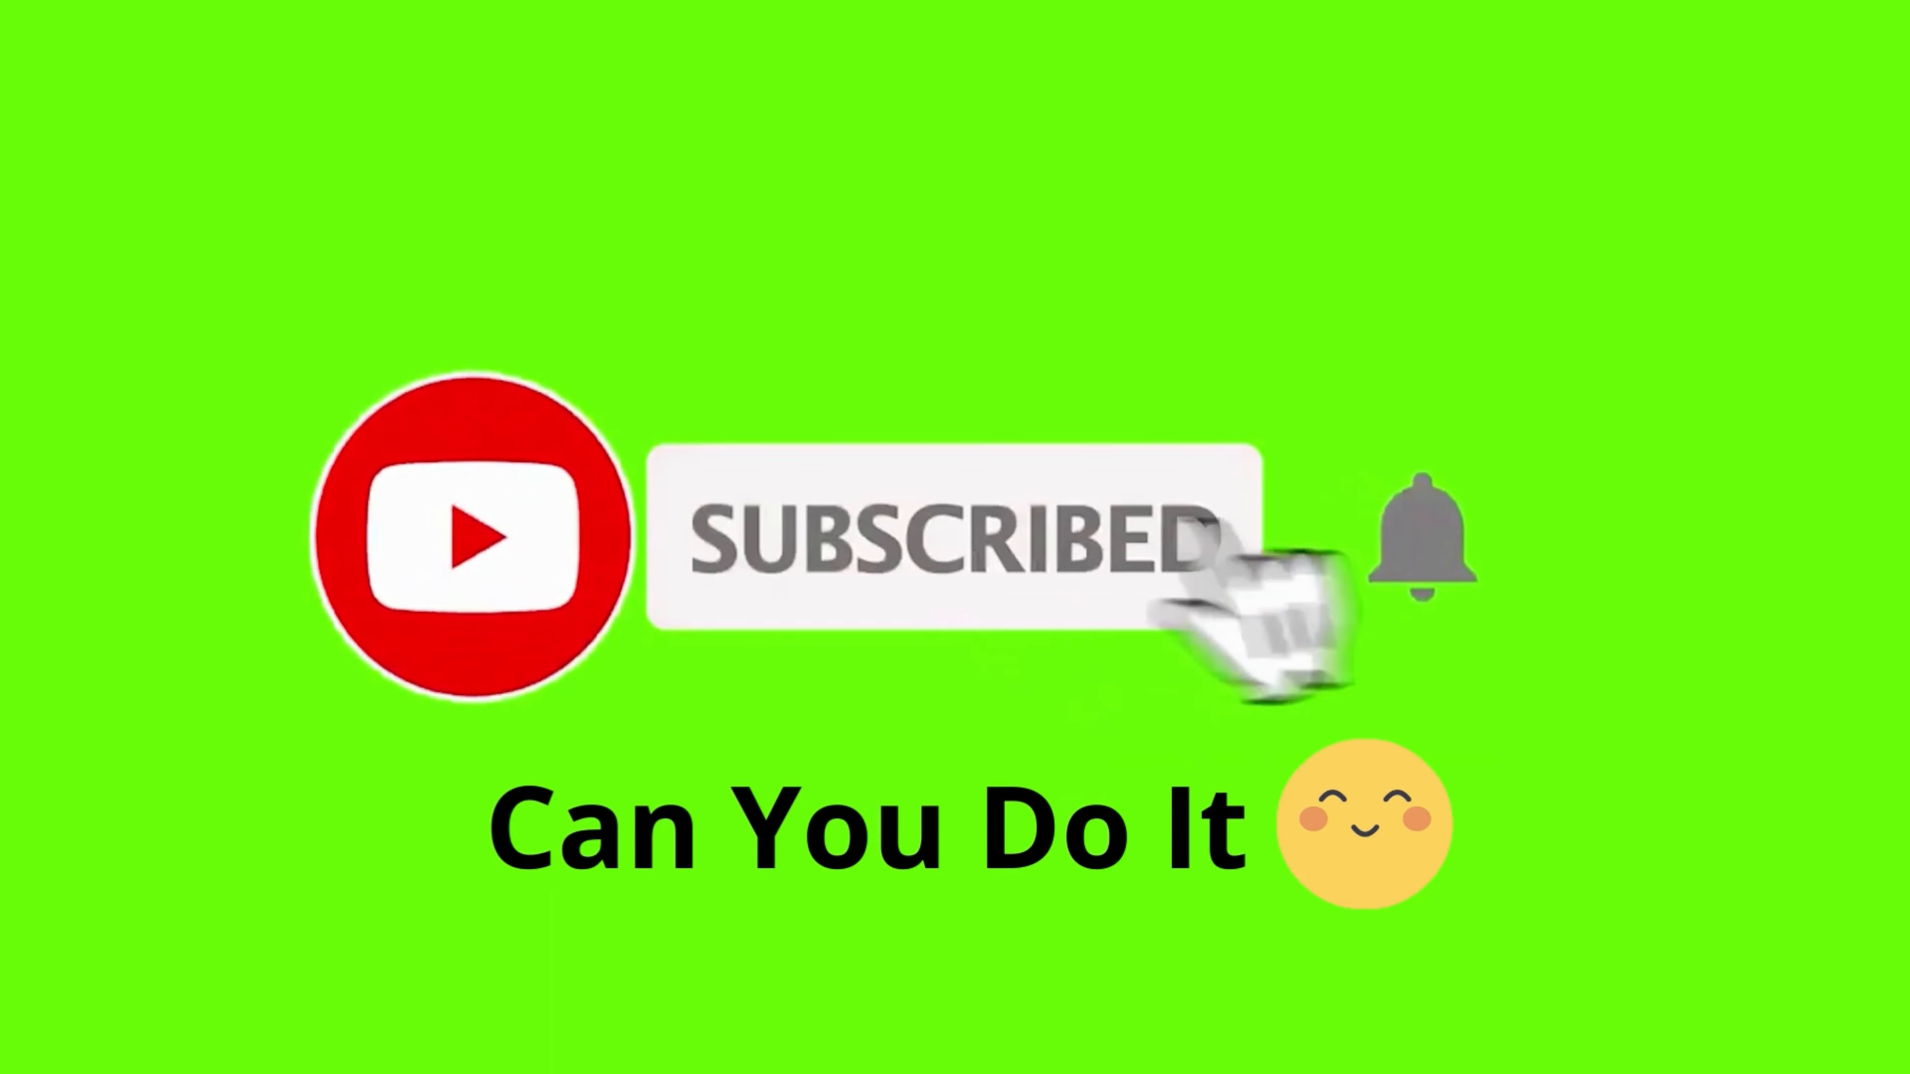
Activate the bell icon beside SUBSCRIBED so notifications show as enabled under the 'Can You Do It' caption.
{"action": "left_click", "coordinate": [1417, 537]}
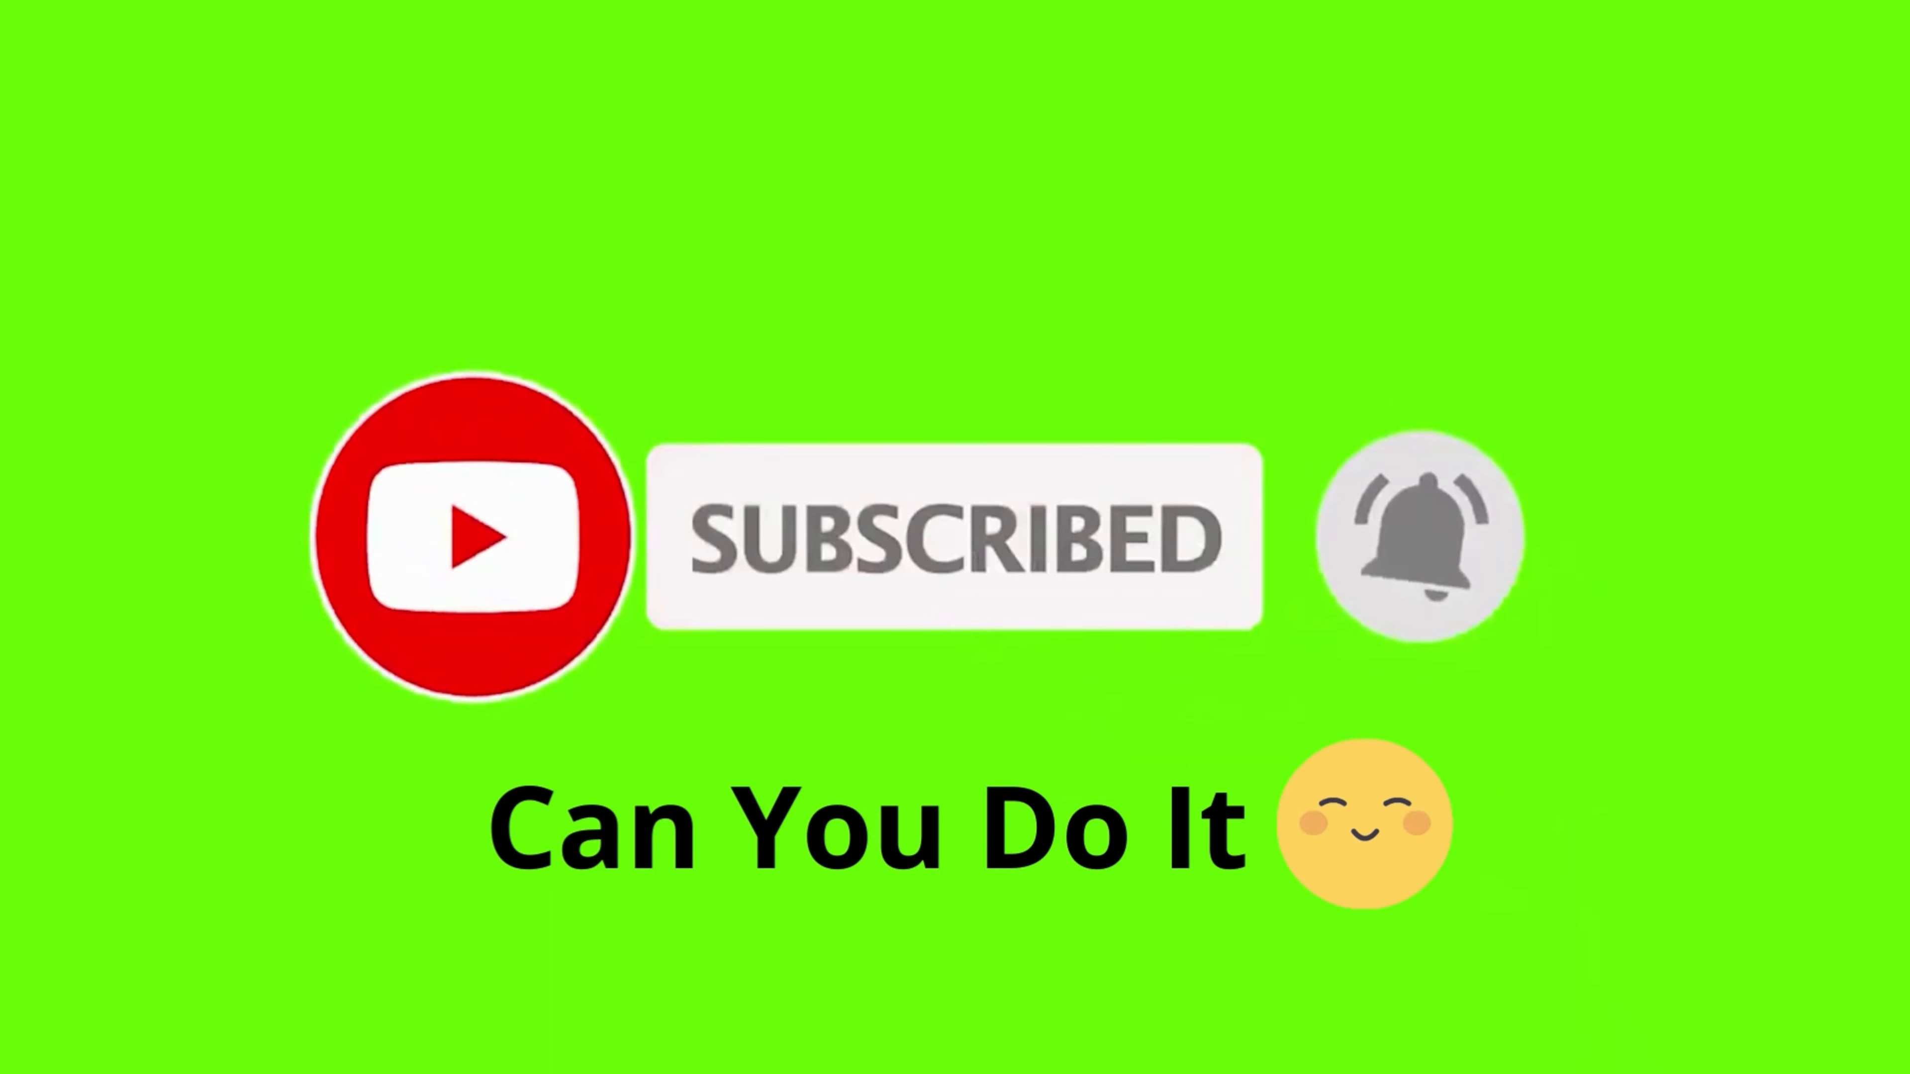